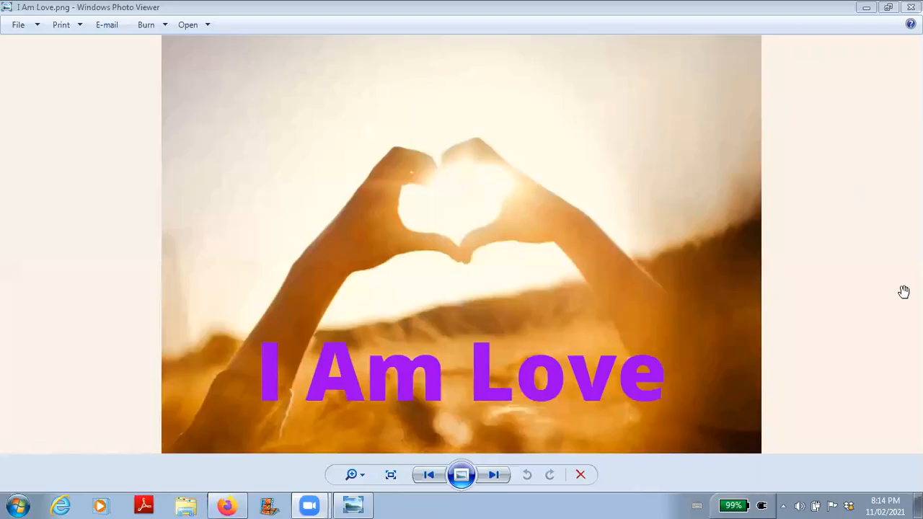
{"action": "mouse_move", "coordinate": [903, 292]}
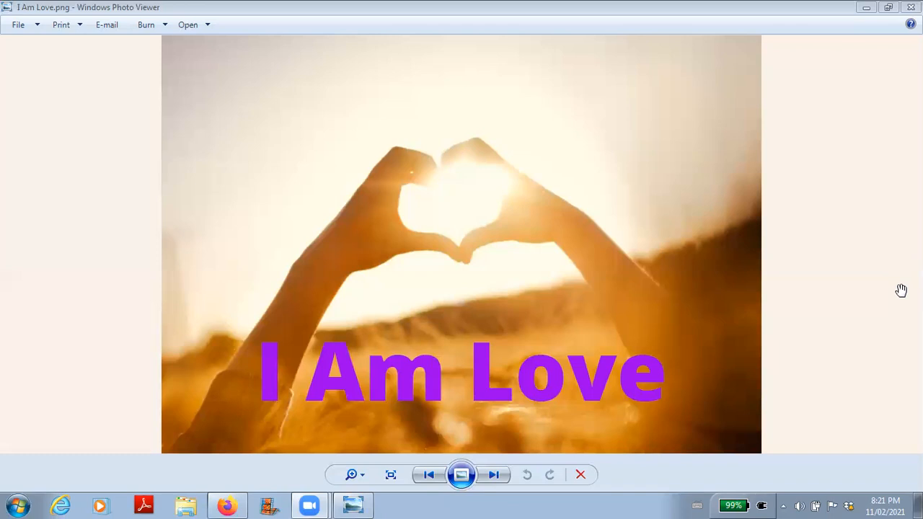
{"action": "mouse_move", "coordinate": [903, 305]}
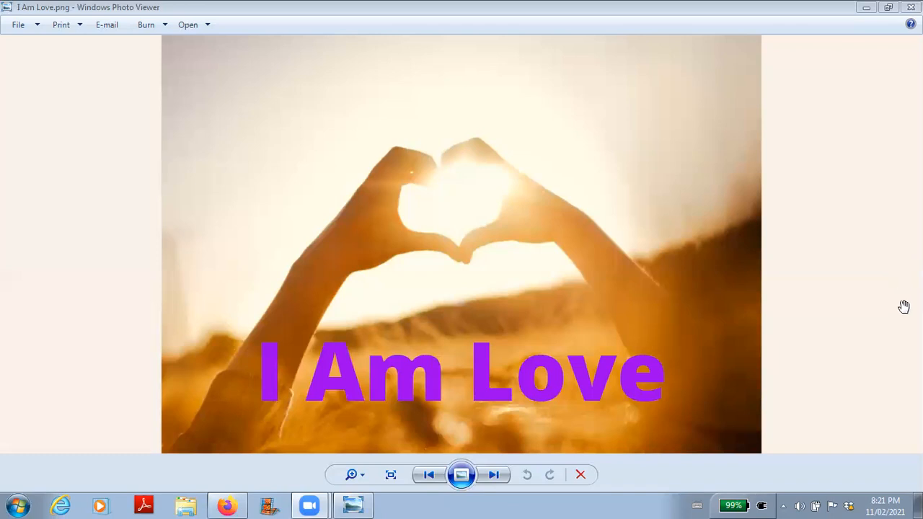
{"action": "mouse_move", "coordinate": [903, 312]}
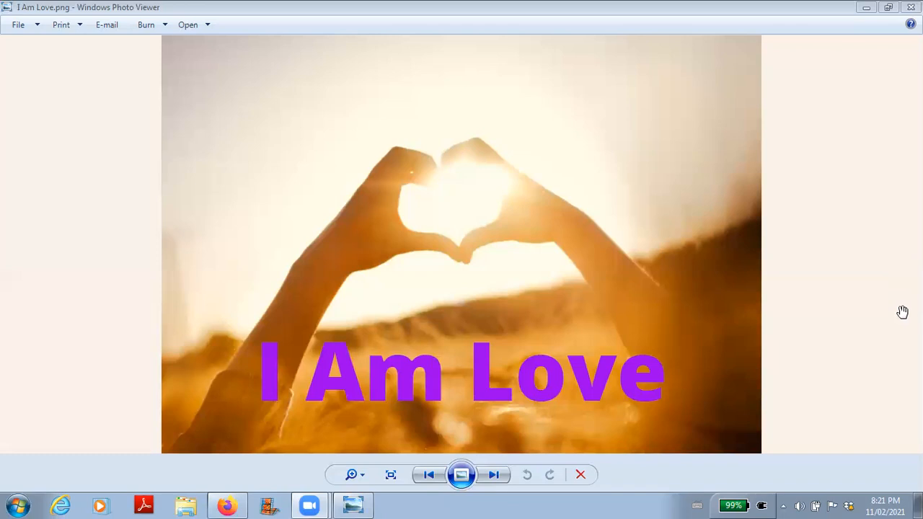
{"action": "mouse_move", "coordinate": [901, 311]}
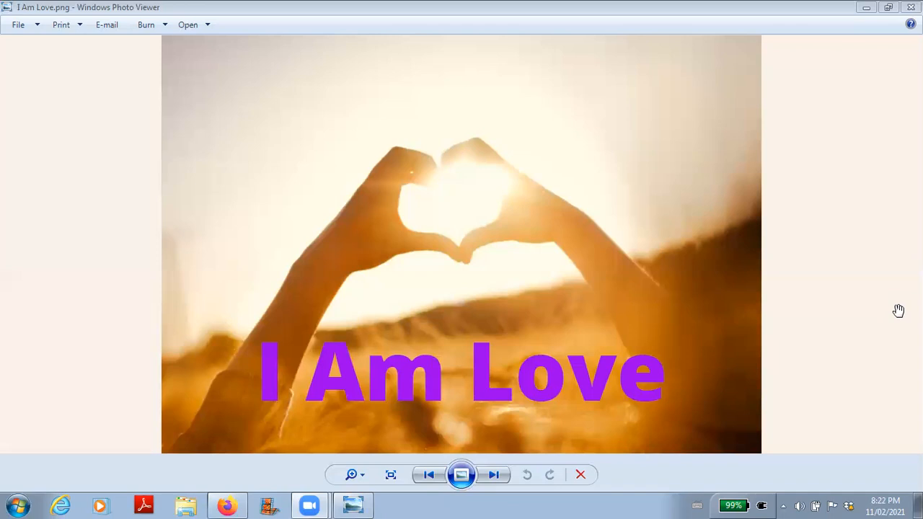
{"action": "mouse_move", "coordinate": [900, 312]}
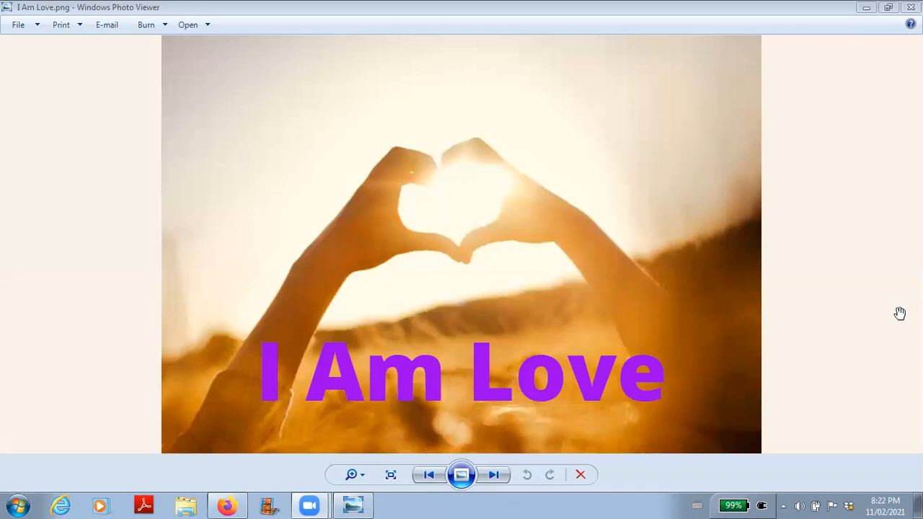
{"action": "mouse_move", "coordinate": [899, 316]}
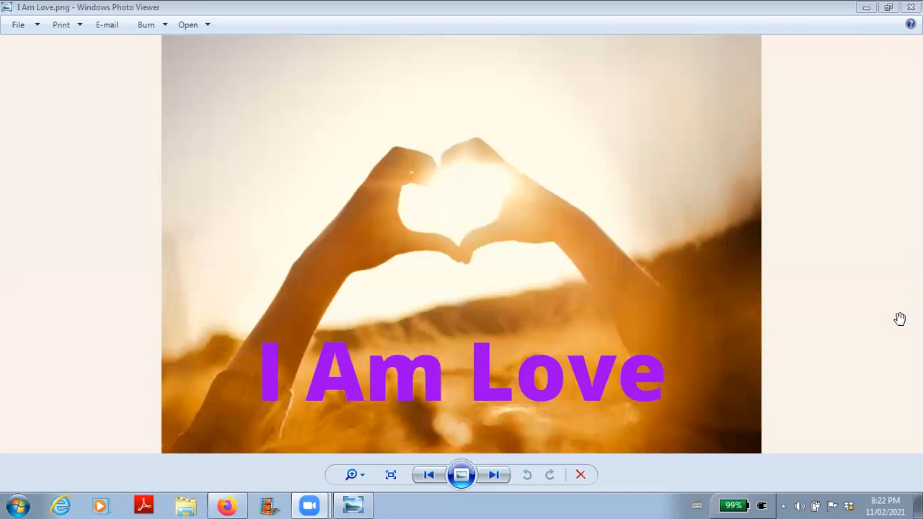
{"action": "mouse_move", "coordinate": [903, 319]}
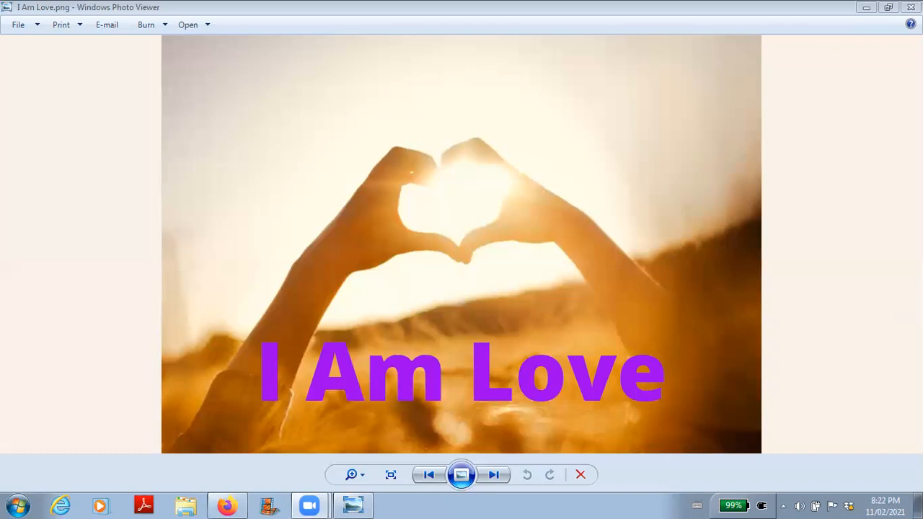
{"action": "mouse_move", "coordinate": [906, 320]}
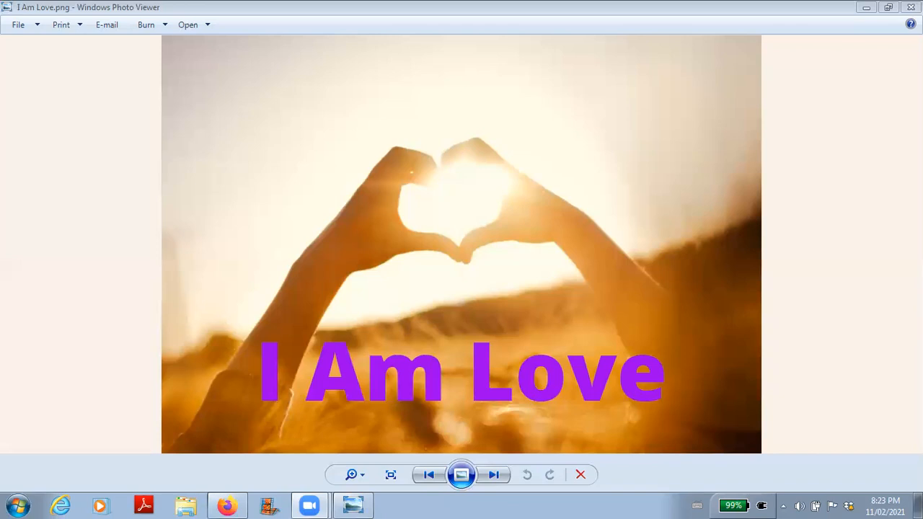
{"action": "mouse_move", "coordinate": [906, 326]}
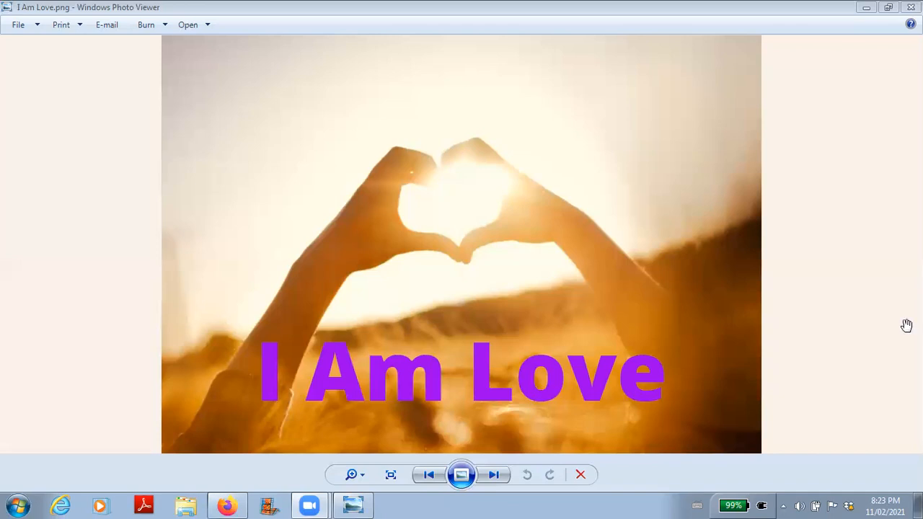
{"action": "mouse_move", "coordinate": [906, 323]}
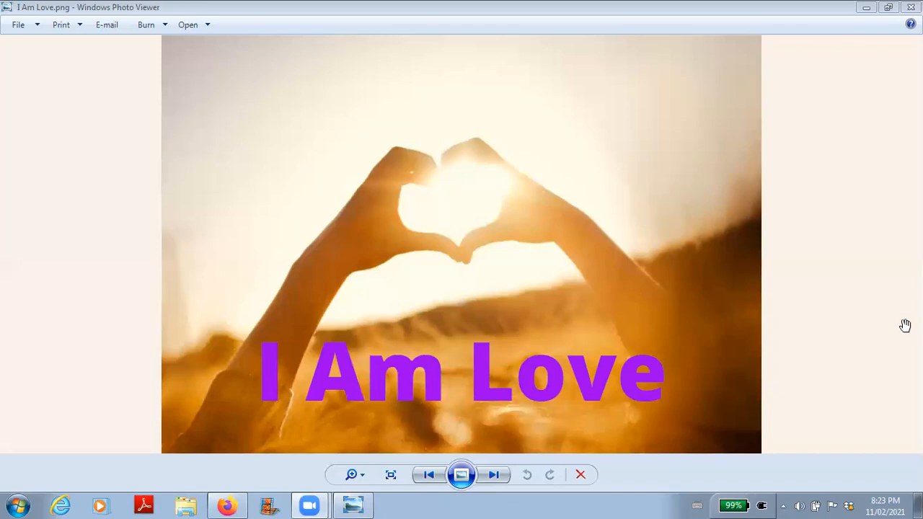
{"action": "mouse_move", "coordinate": [903, 326]}
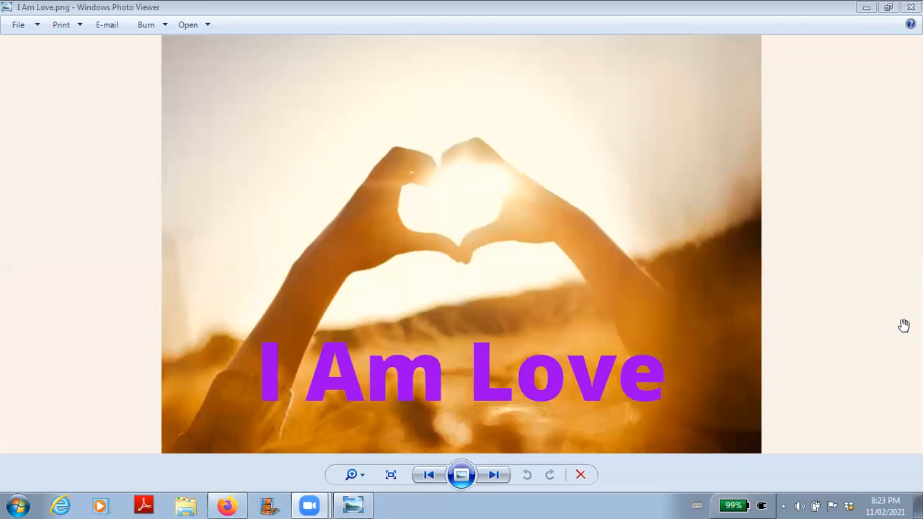
{"action": "mouse_move", "coordinate": [903, 328]}
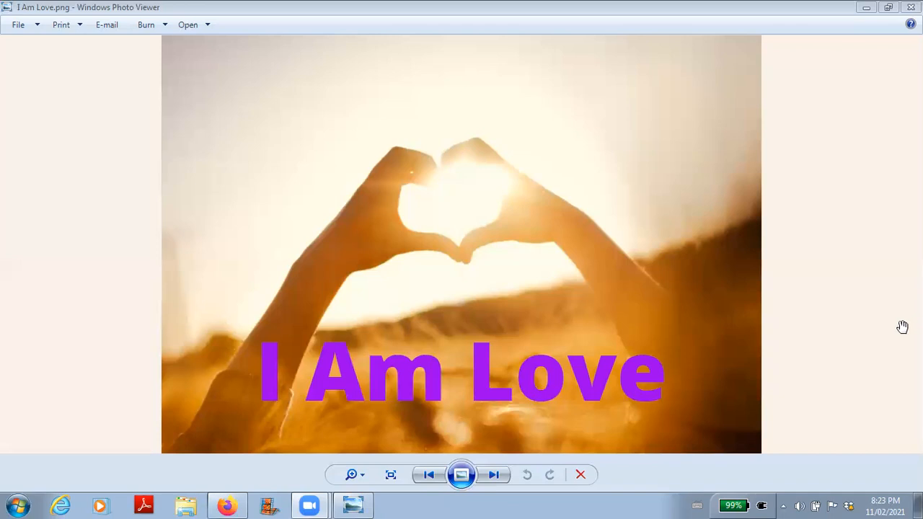
{"action": "mouse_move", "coordinate": [906, 329]}
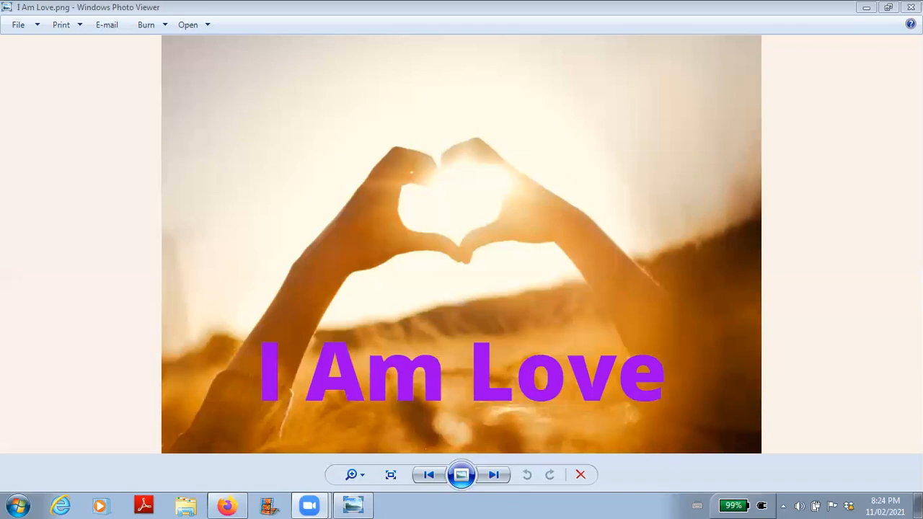
{"action": "mouse_move", "coordinate": [909, 321]}
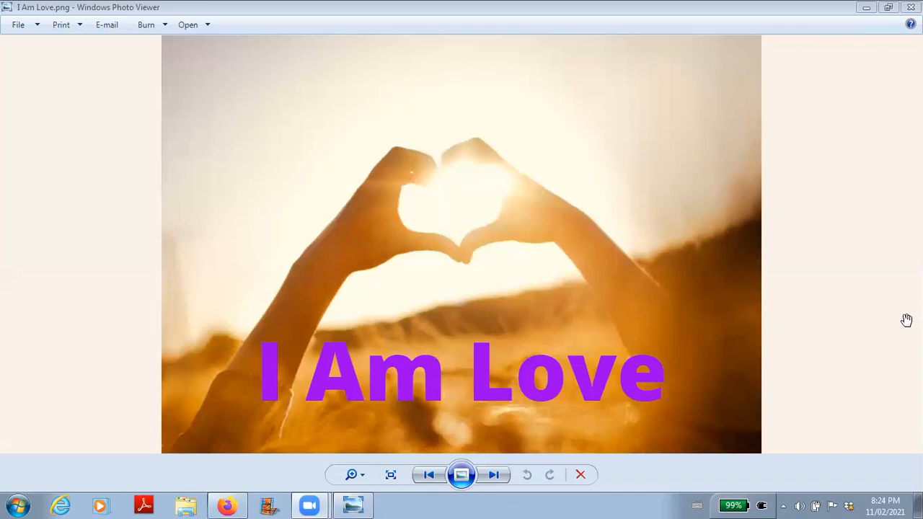
{"action": "mouse_move", "coordinate": [903, 317]}
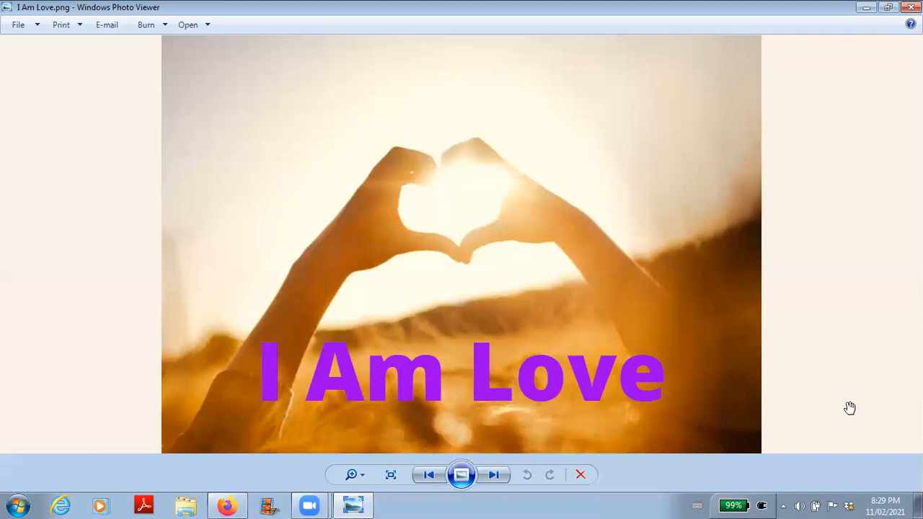
{"action": "mouse_move", "coordinate": [850, 407]}
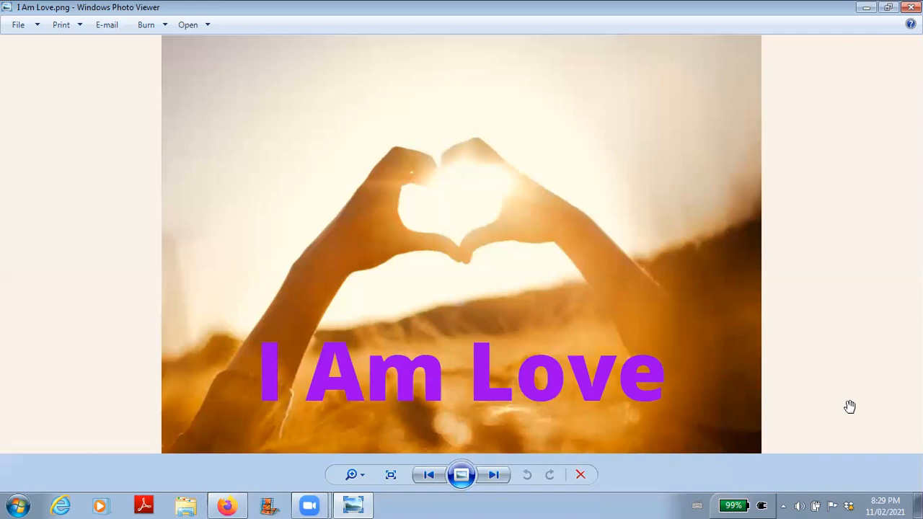
{"action": "mouse_move", "coordinate": [845, 398]}
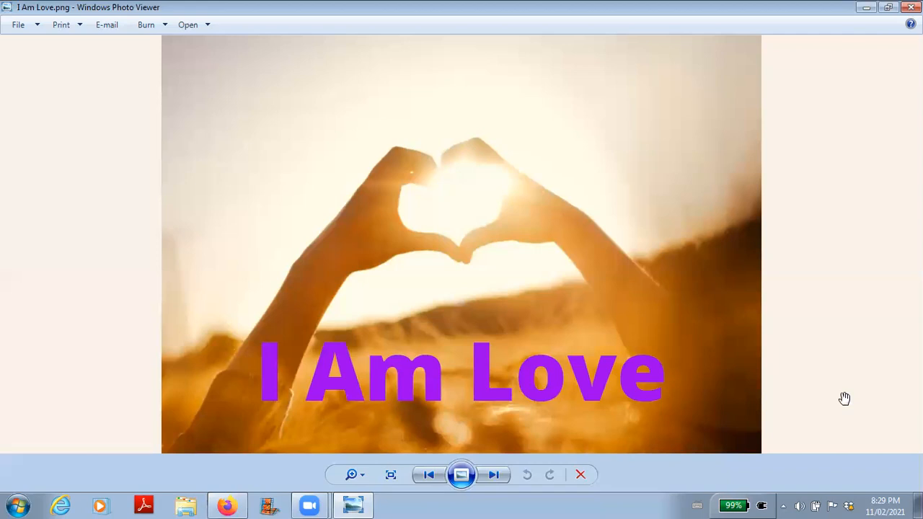
{"action": "mouse_move", "coordinate": [843, 402]}
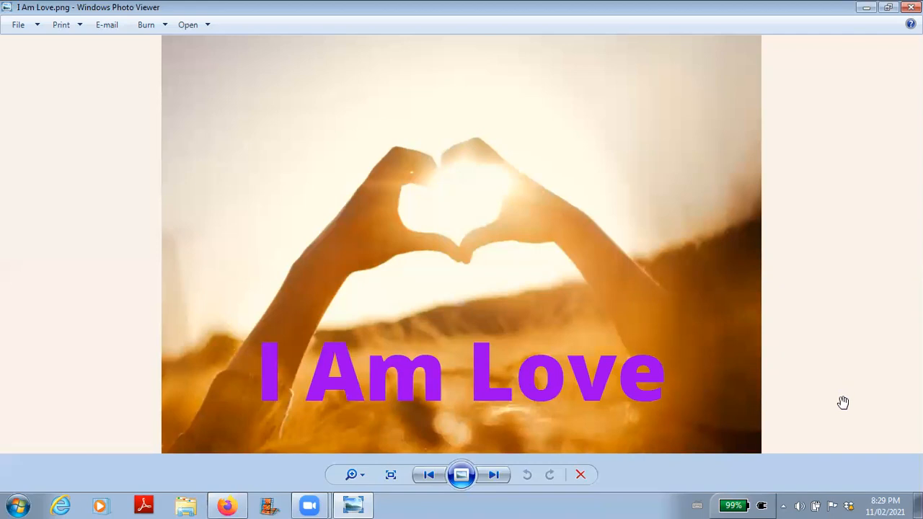
{"action": "mouse_move", "coordinate": [837, 388]}
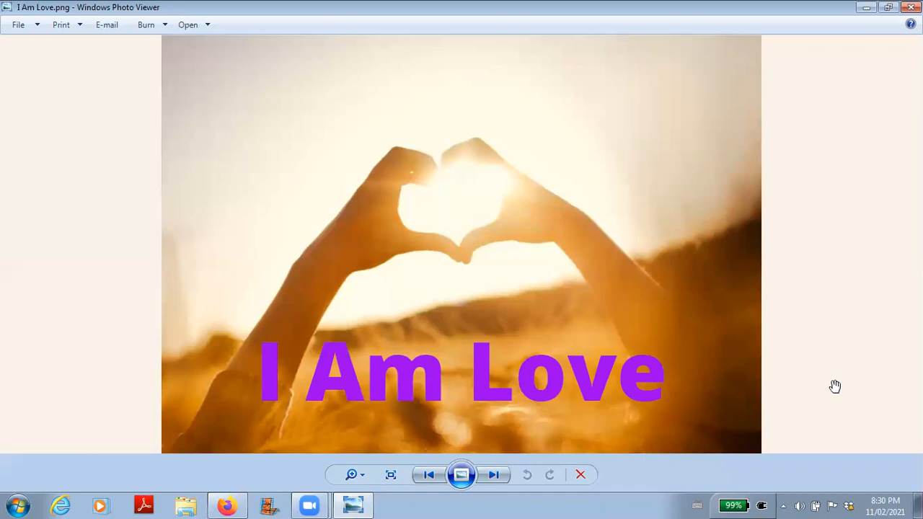
{"action": "mouse_move", "coordinate": [833, 384]}
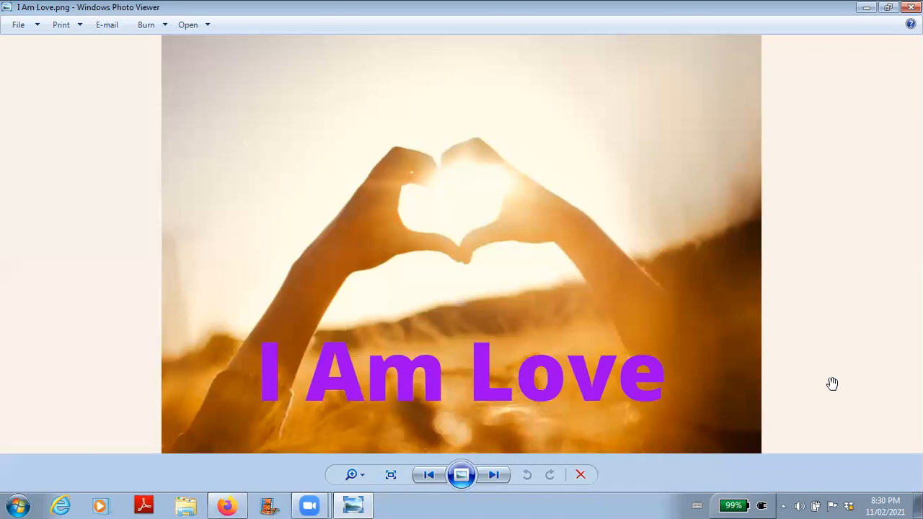
{"action": "mouse_move", "coordinate": [832, 383]}
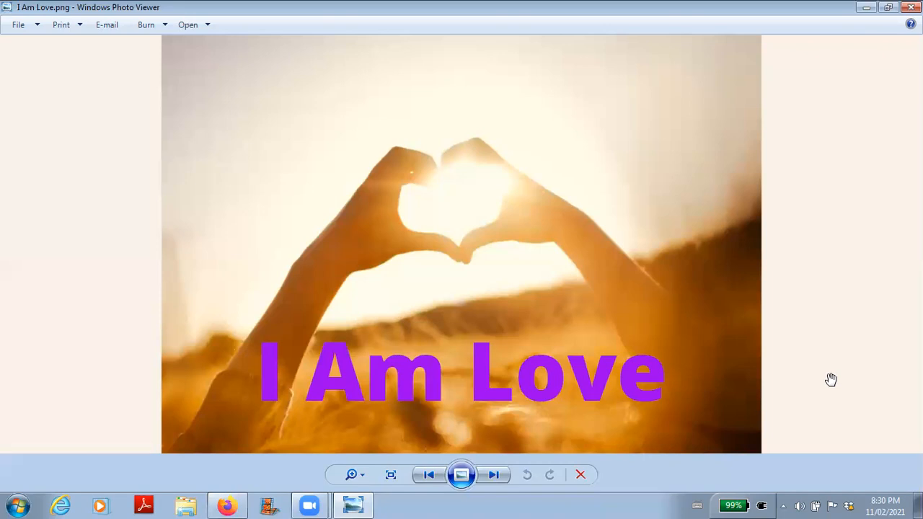
{"action": "mouse_move", "coordinate": [831, 383]}
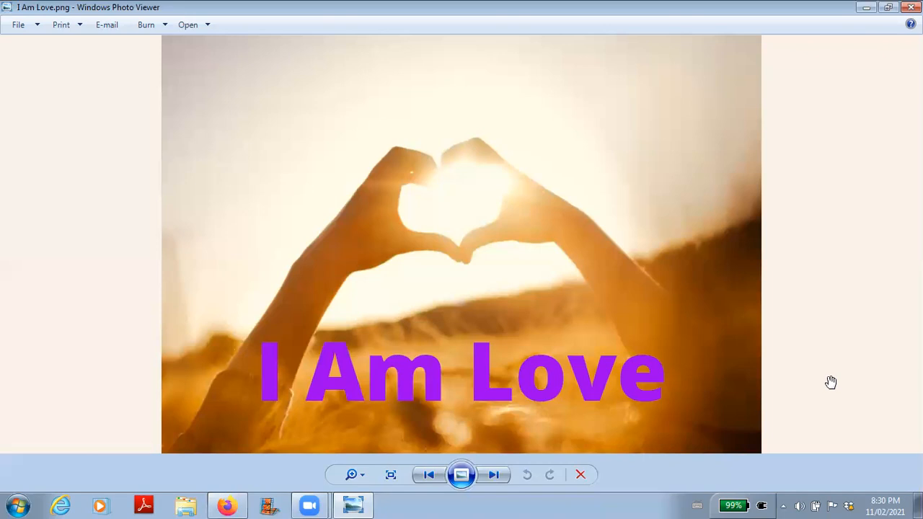
{"action": "mouse_move", "coordinate": [830, 384]}
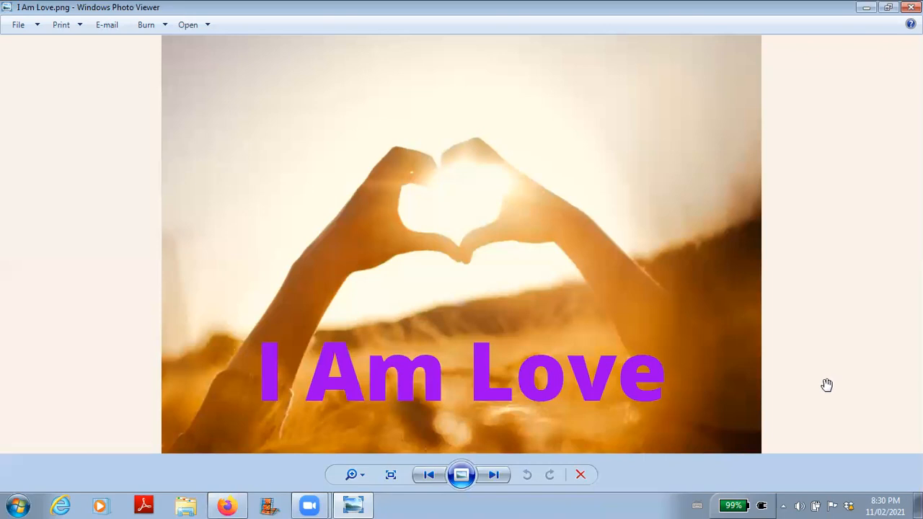
{"action": "mouse_move", "coordinate": [826, 386]}
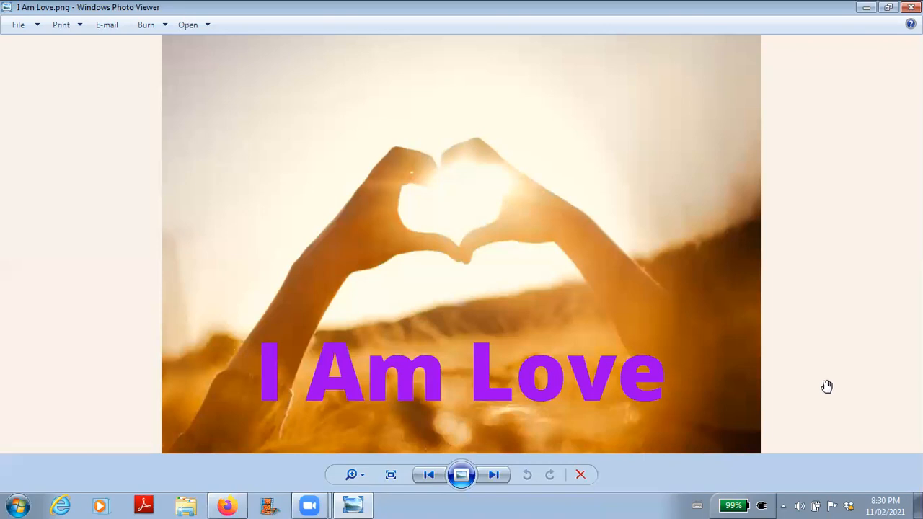
{"action": "mouse_move", "coordinate": [823, 380]}
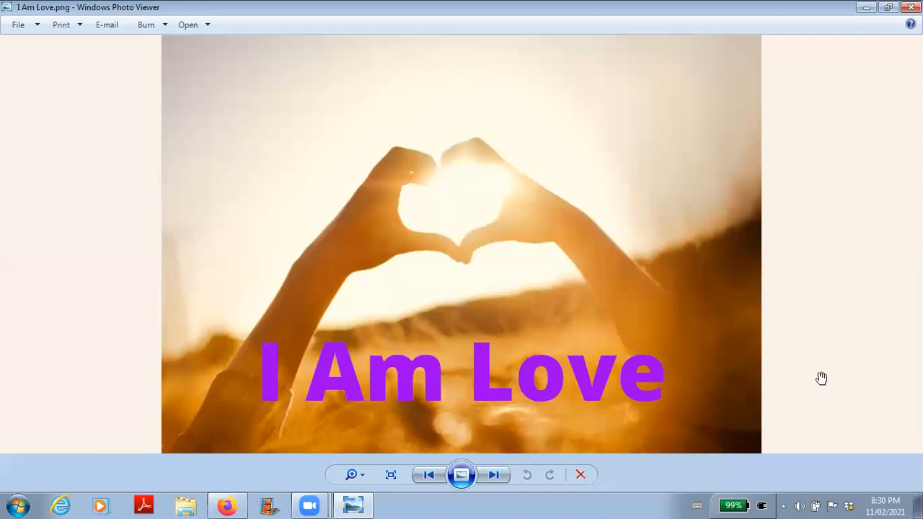
{"action": "mouse_move", "coordinate": [821, 378]}
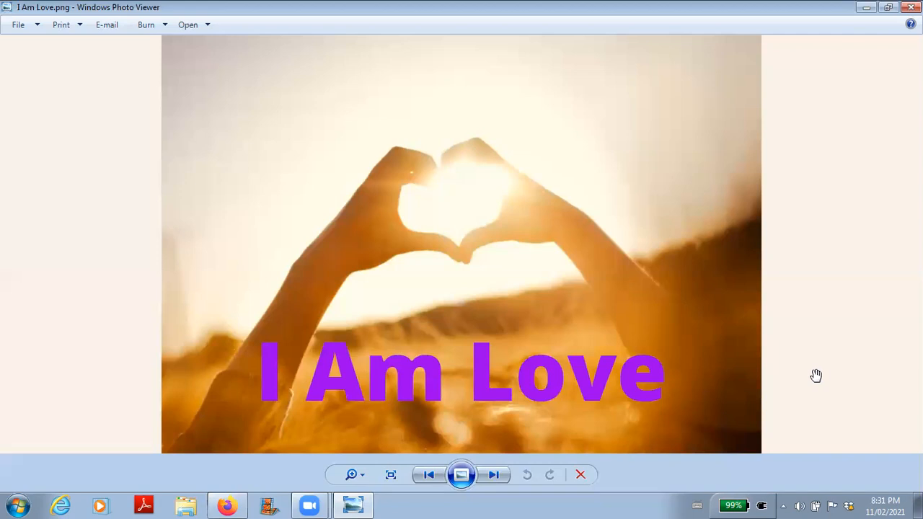
{"action": "mouse_move", "coordinate": [815, 375]}
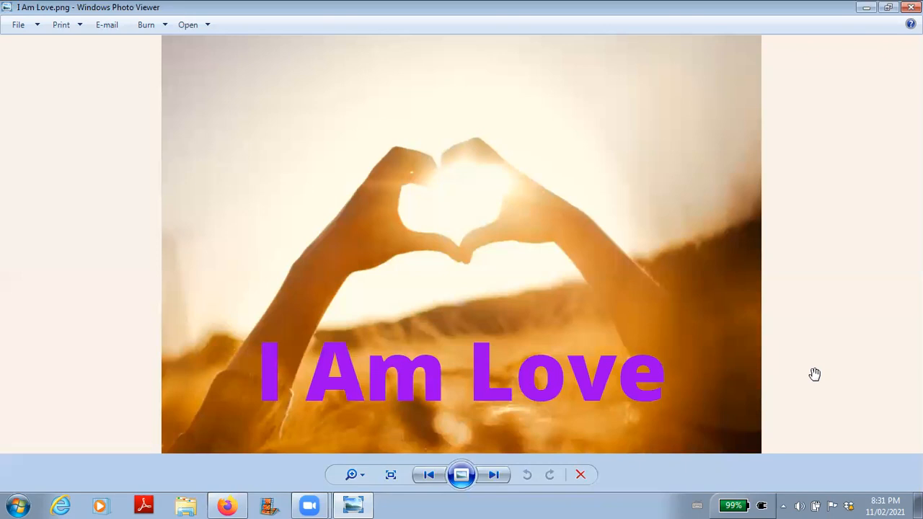
{"action": "mouse_move", "coordinate": [814, 372]}
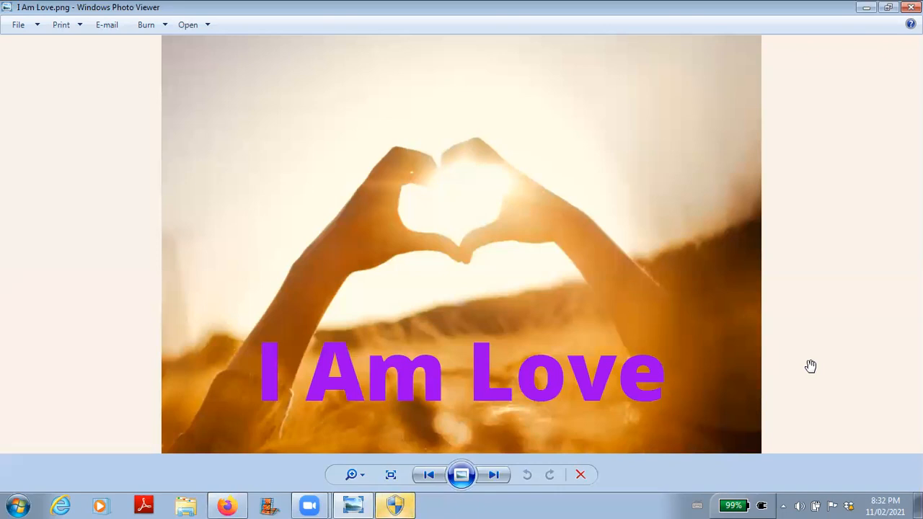
{"action": "mouse_move", "coordinate": [810, 359]}
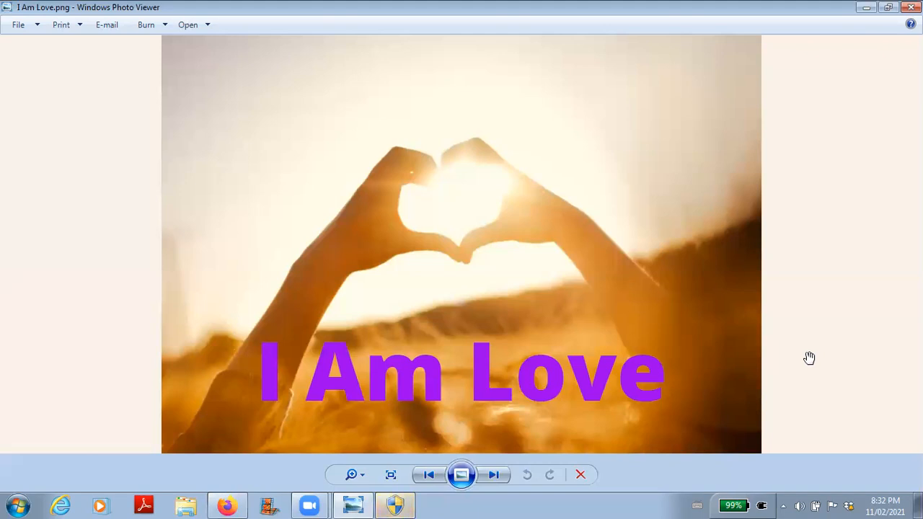
{"action": "mouse_move", "coordinate": [808, 358]}
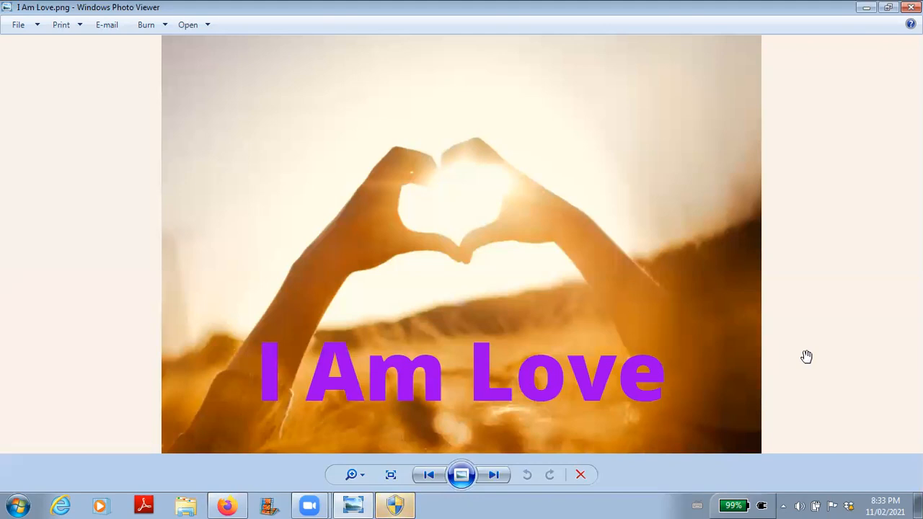
{"action": "mouse_move", "coordinate": [807, 359]}
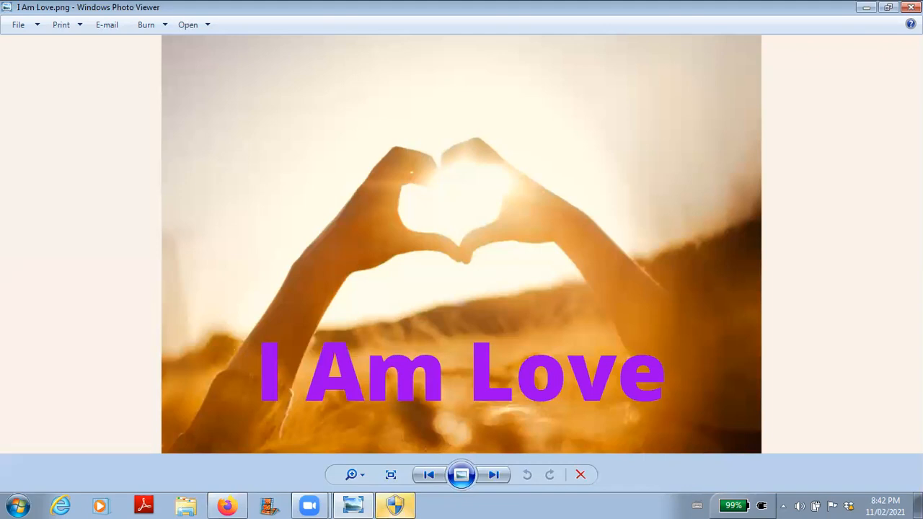
{"action": "mouse_move", "coordinate": [687, 6]}
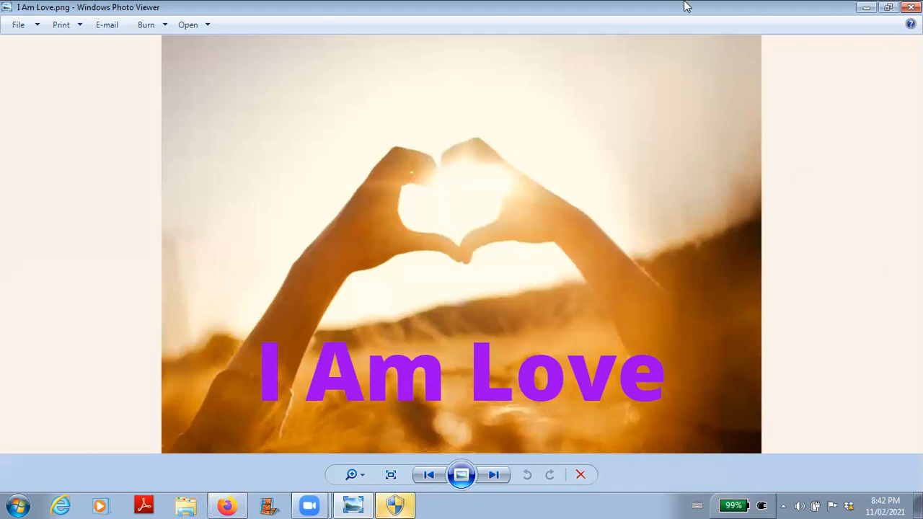
{"action": "mouse_move", "coordinate": [565, 96]}
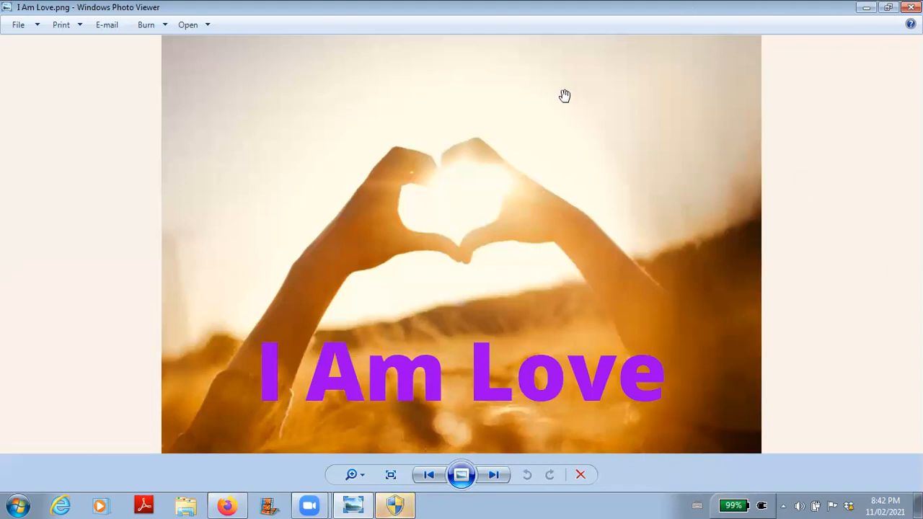